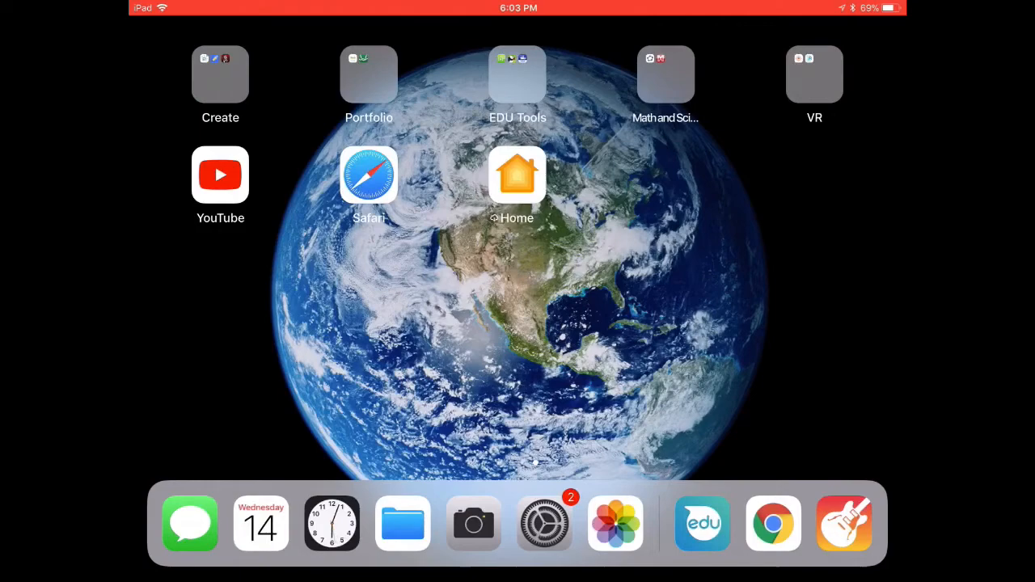
- Launch Settings from the dock and go to the Accessibility page under General
click(543, 524)
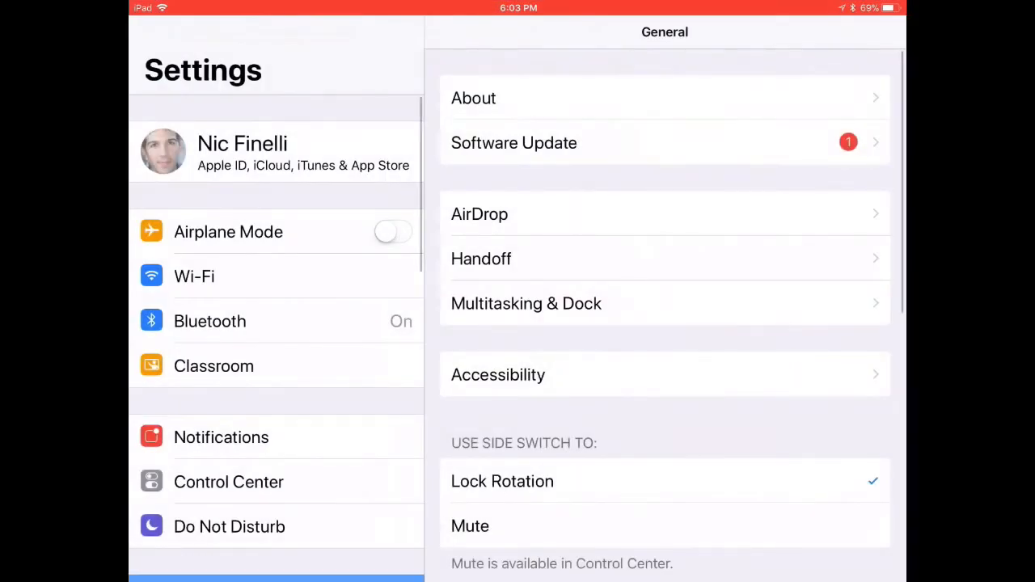
scroll(down, 3)
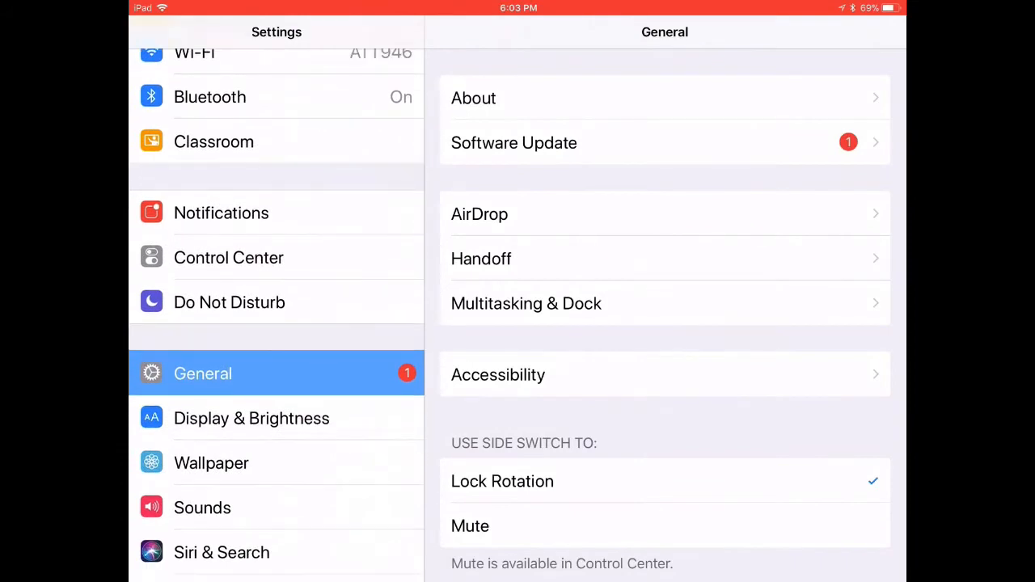
scroll(down, 3)
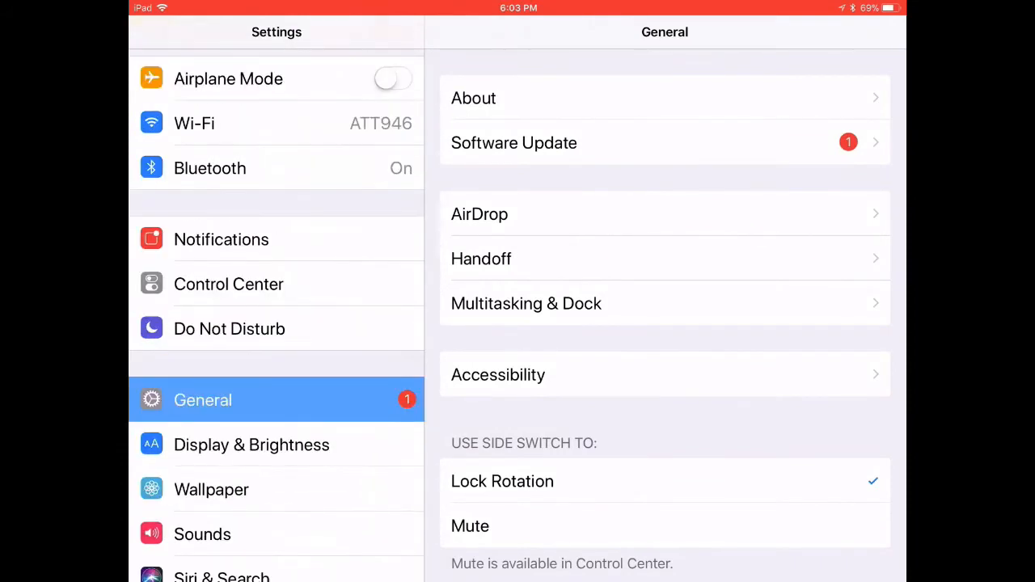
click(498, 375)
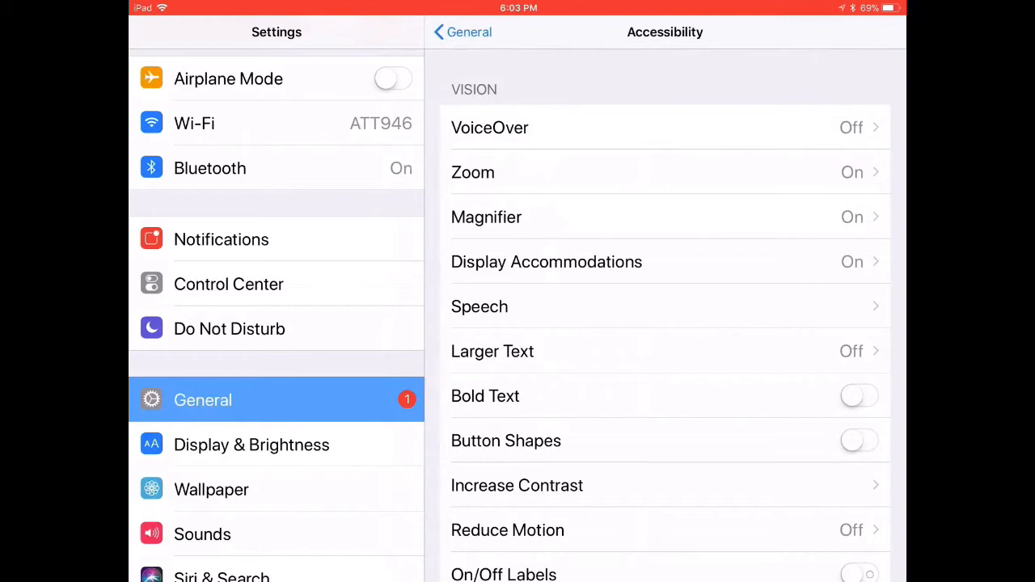
- Reach the Color Filters page via Display Accommodations, with filters still off
click(546, 262)
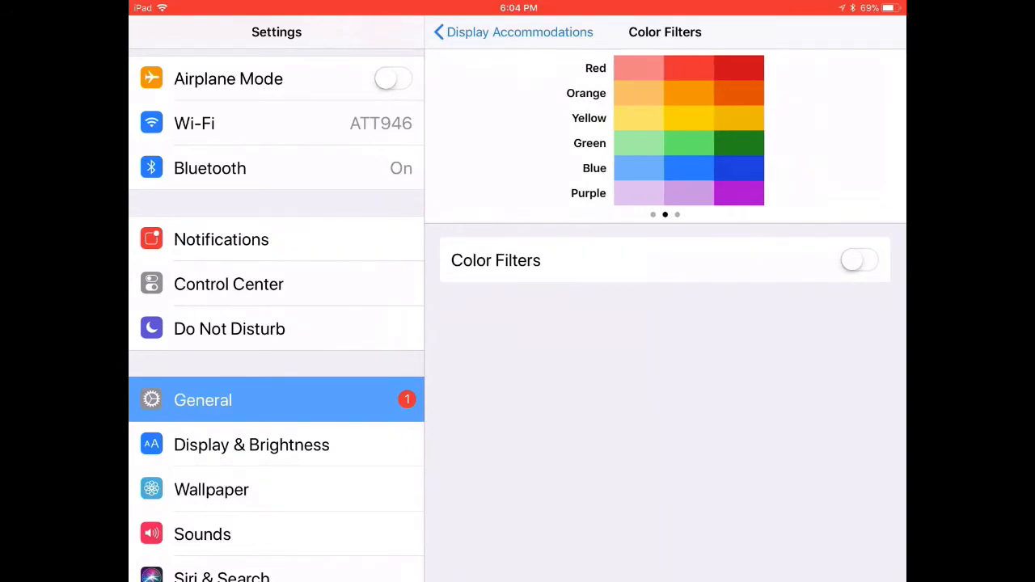
- Switch Color Filters on, choose Blue/Yellow Filter and raise its Intensity slider
click(859, 258)
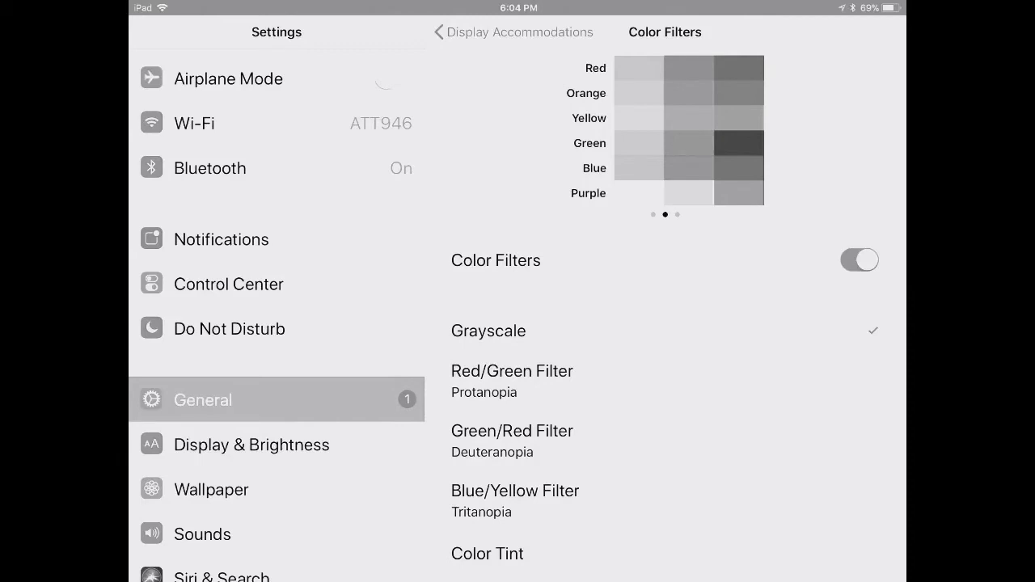
click(514, 492)
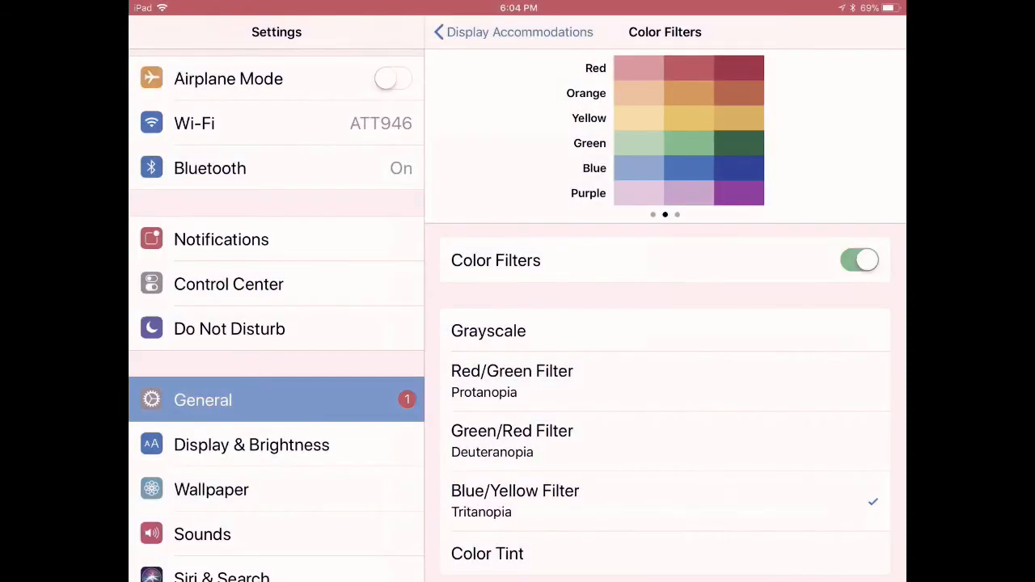
scroll(down, 3)
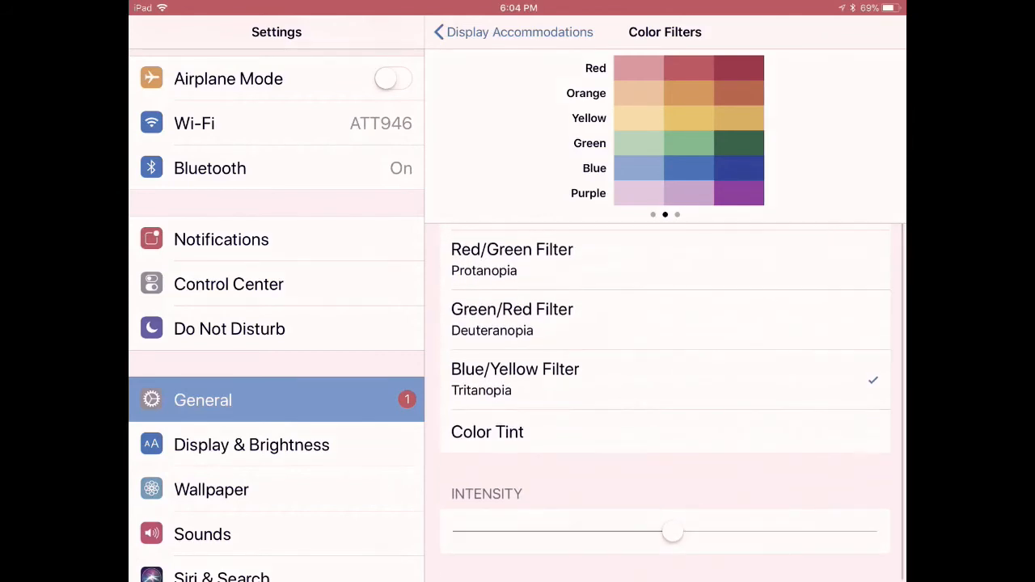
drag(673, 530, 713, 530)
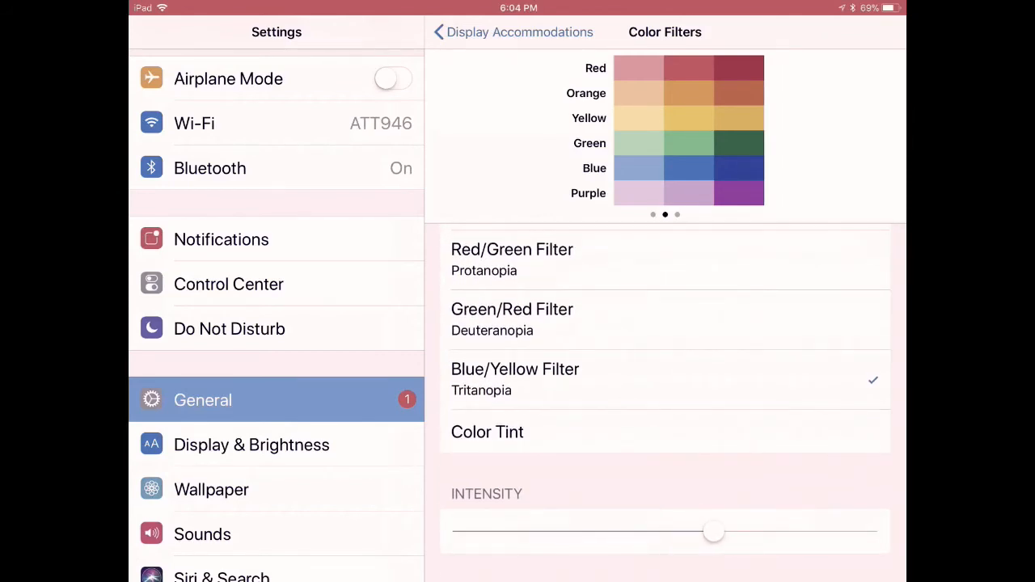
drag(713, 530, 756, 530)
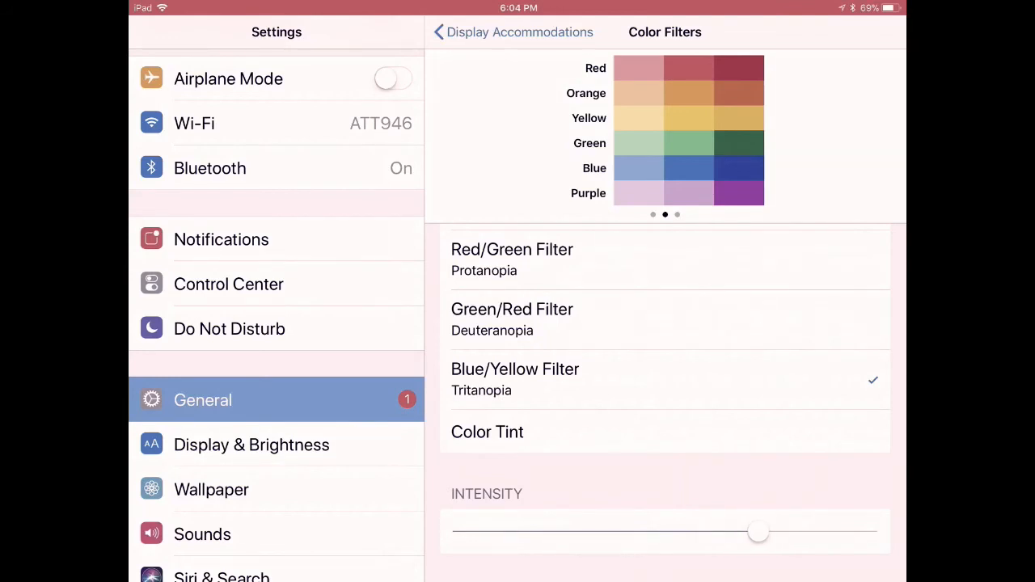
drag(757, 532, 676, 532)
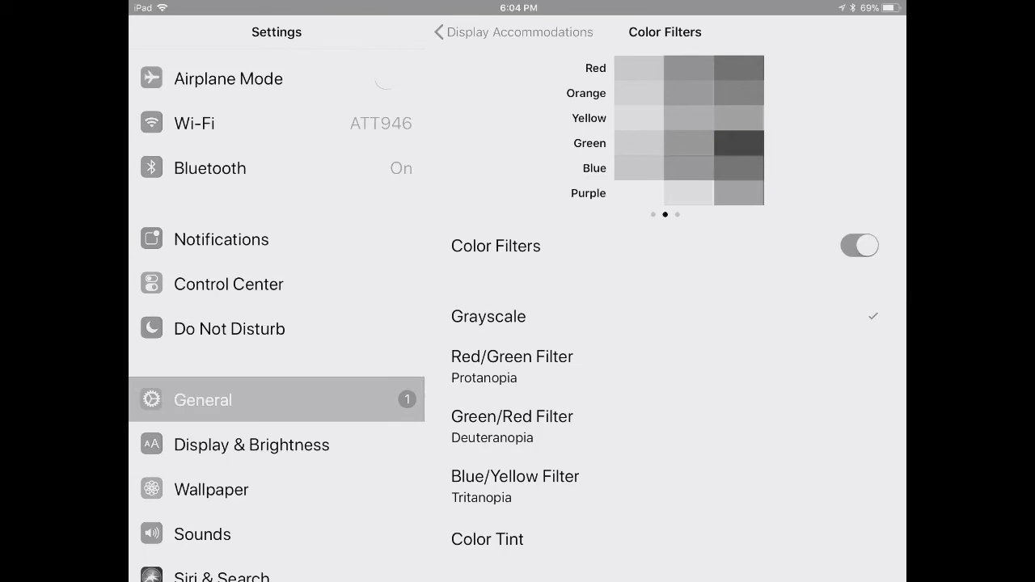
- Return to the home screen to see the Grayscale filter applied system-wide
key(home)
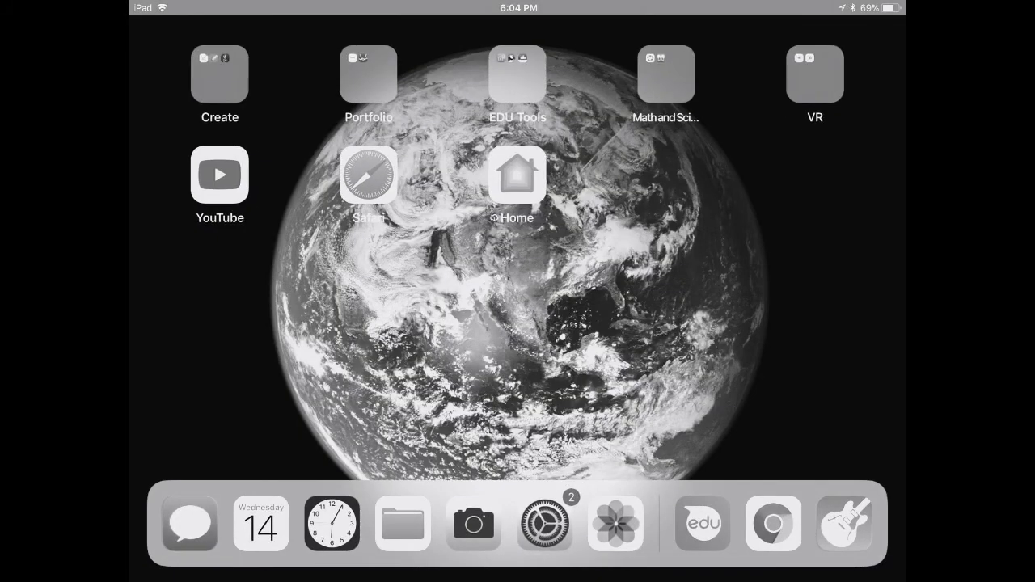